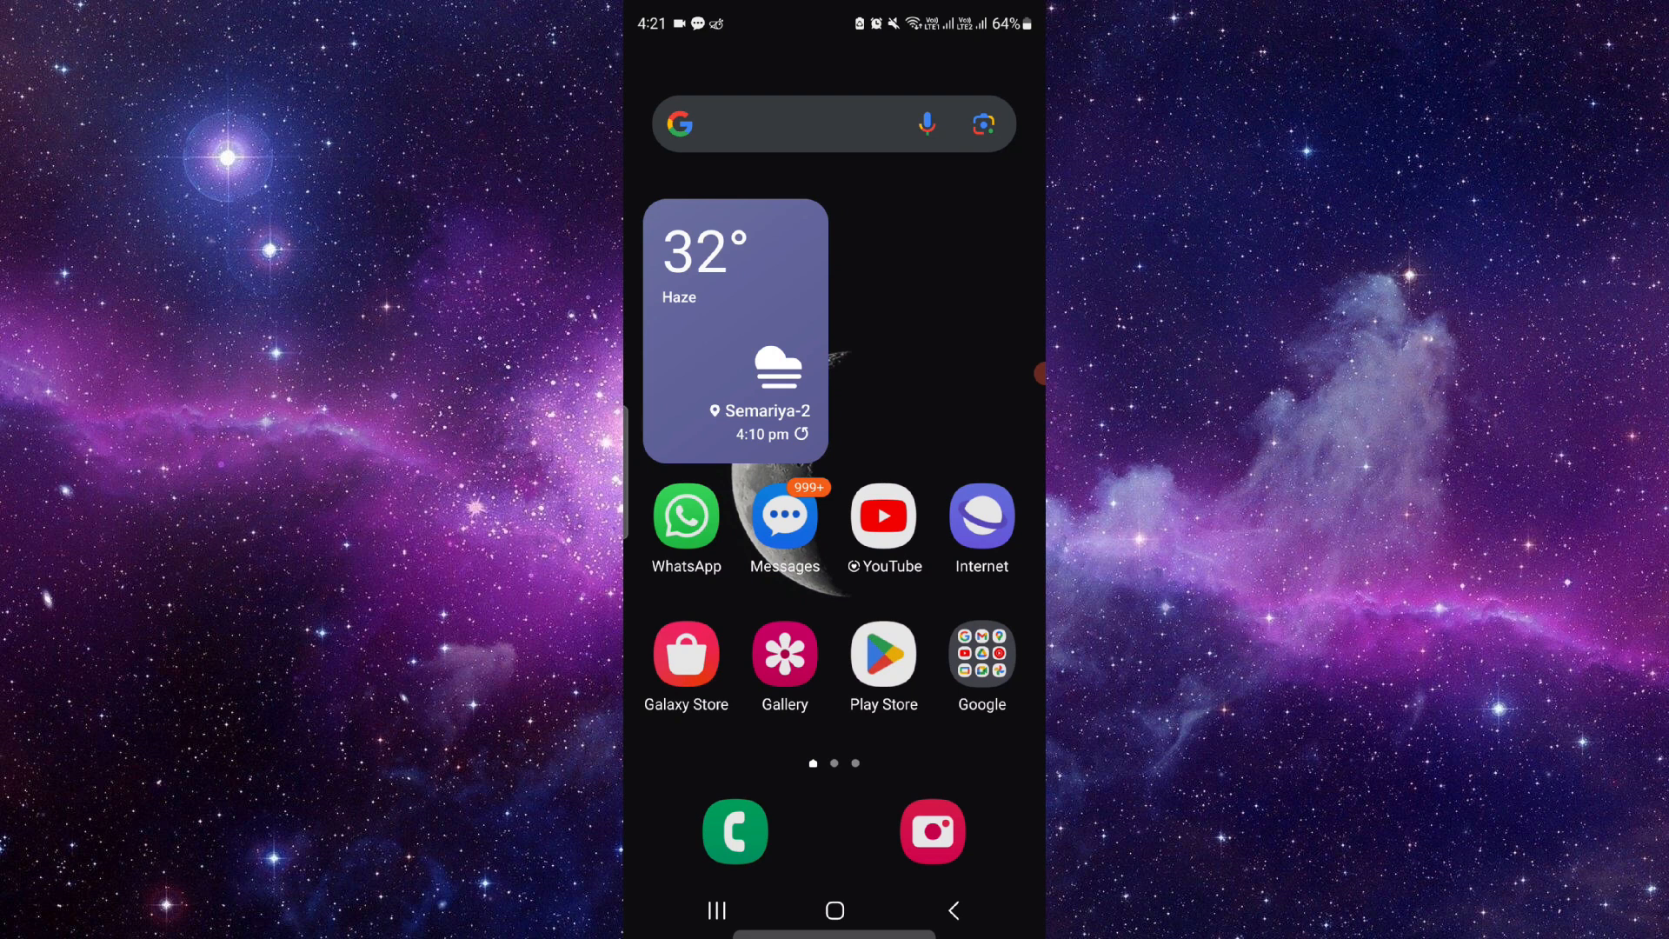
# - Swipe through the app drawer and launch Shopify to its My Store home page
pyautogui.hscroll(-3)
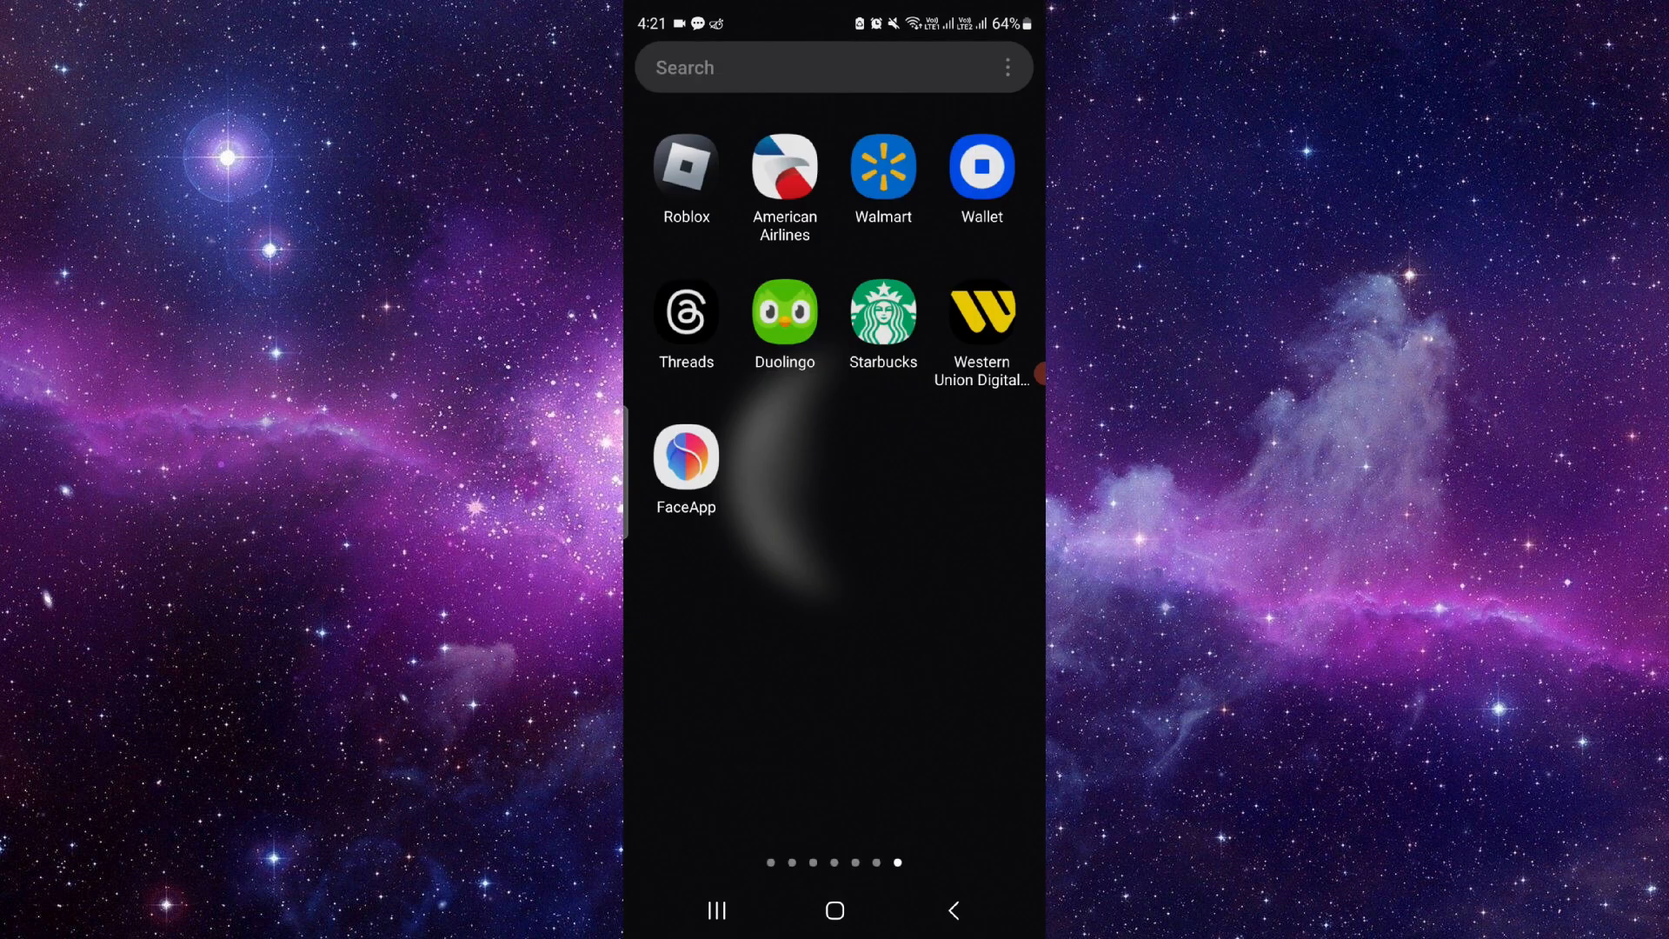
pyautogui.hscroll(-3)
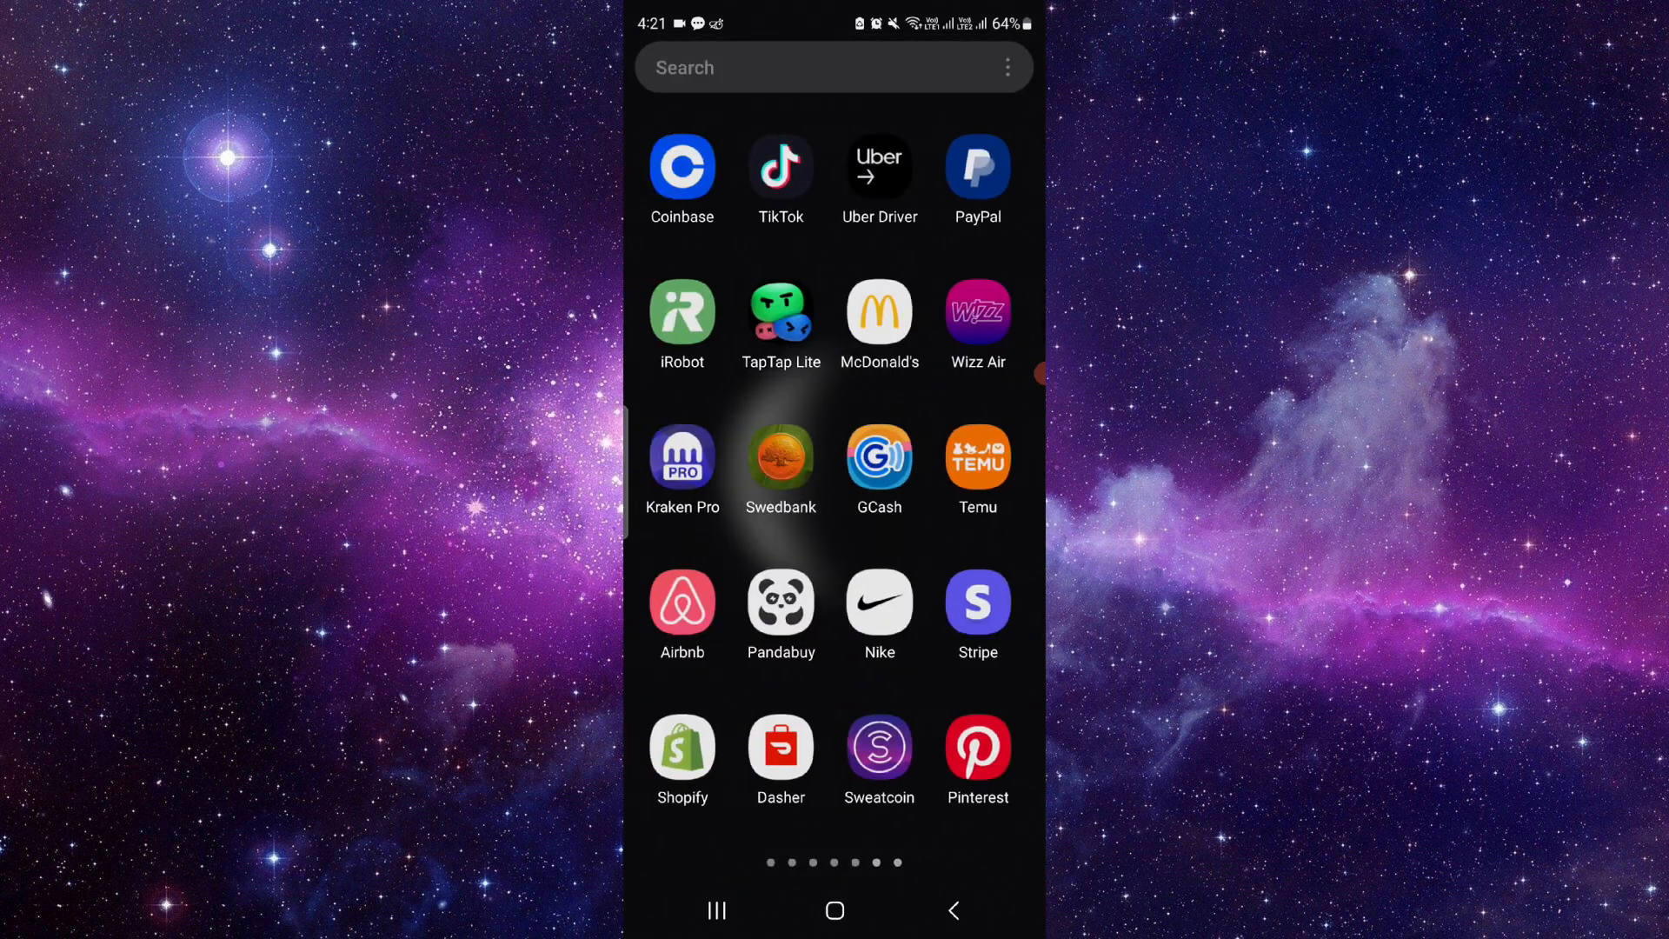
pyautogui.click(681, 736)
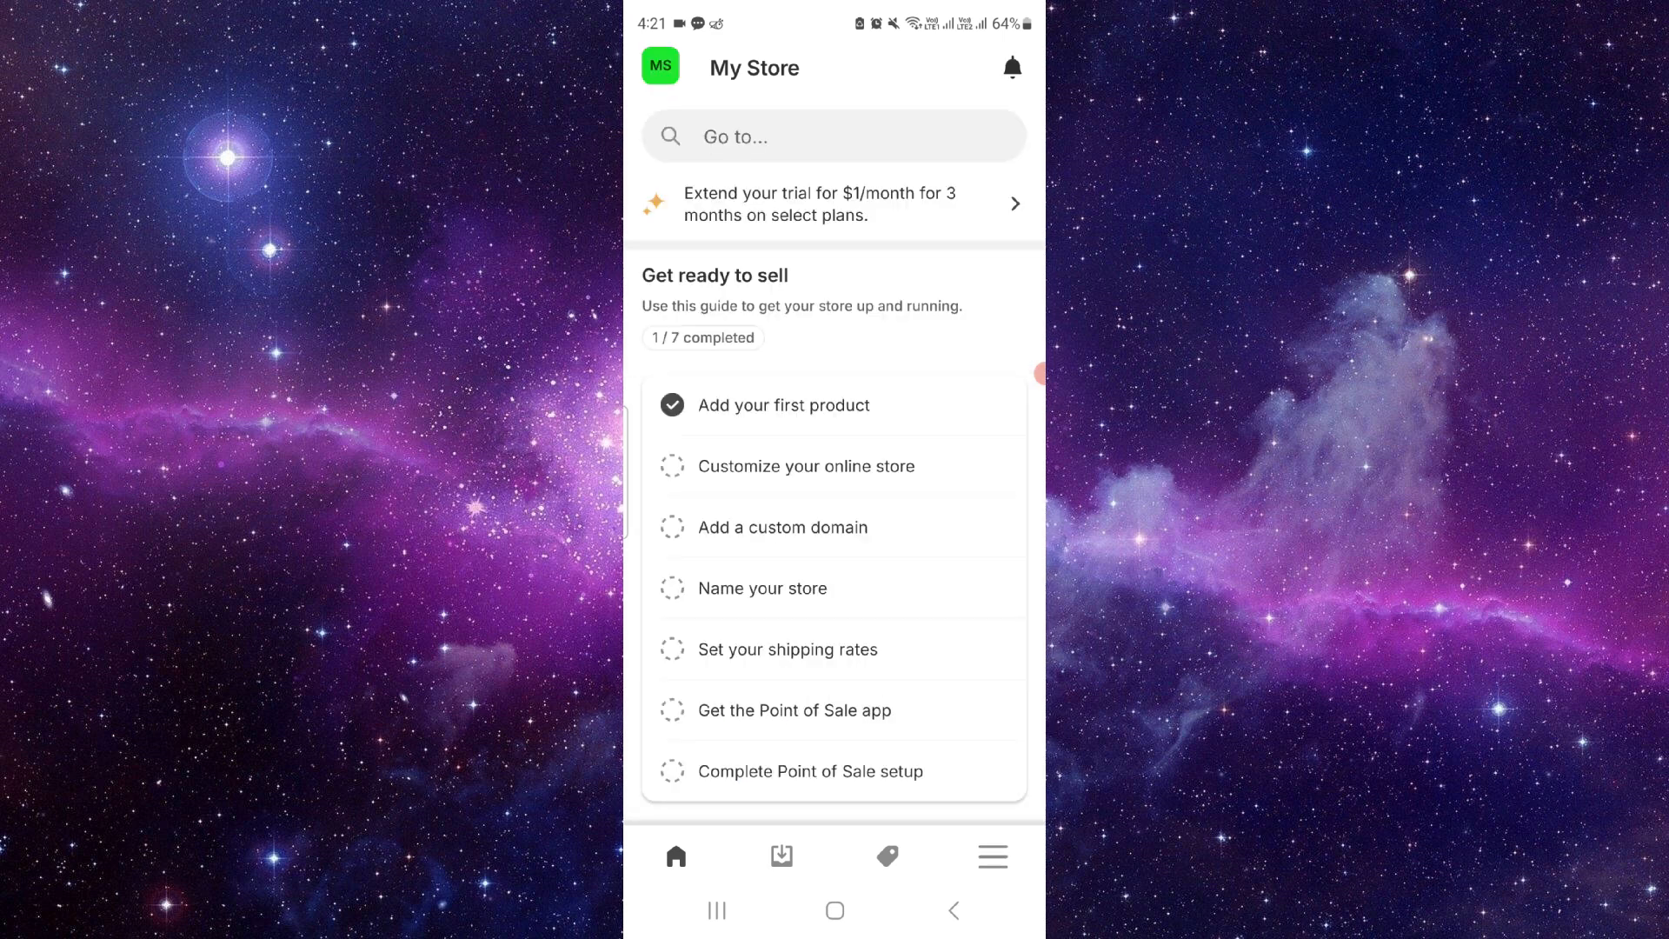
# - Preview the Online Store sales channel in Chrome and copy its myshopify.com URL
pyautogui.click(992, 854)
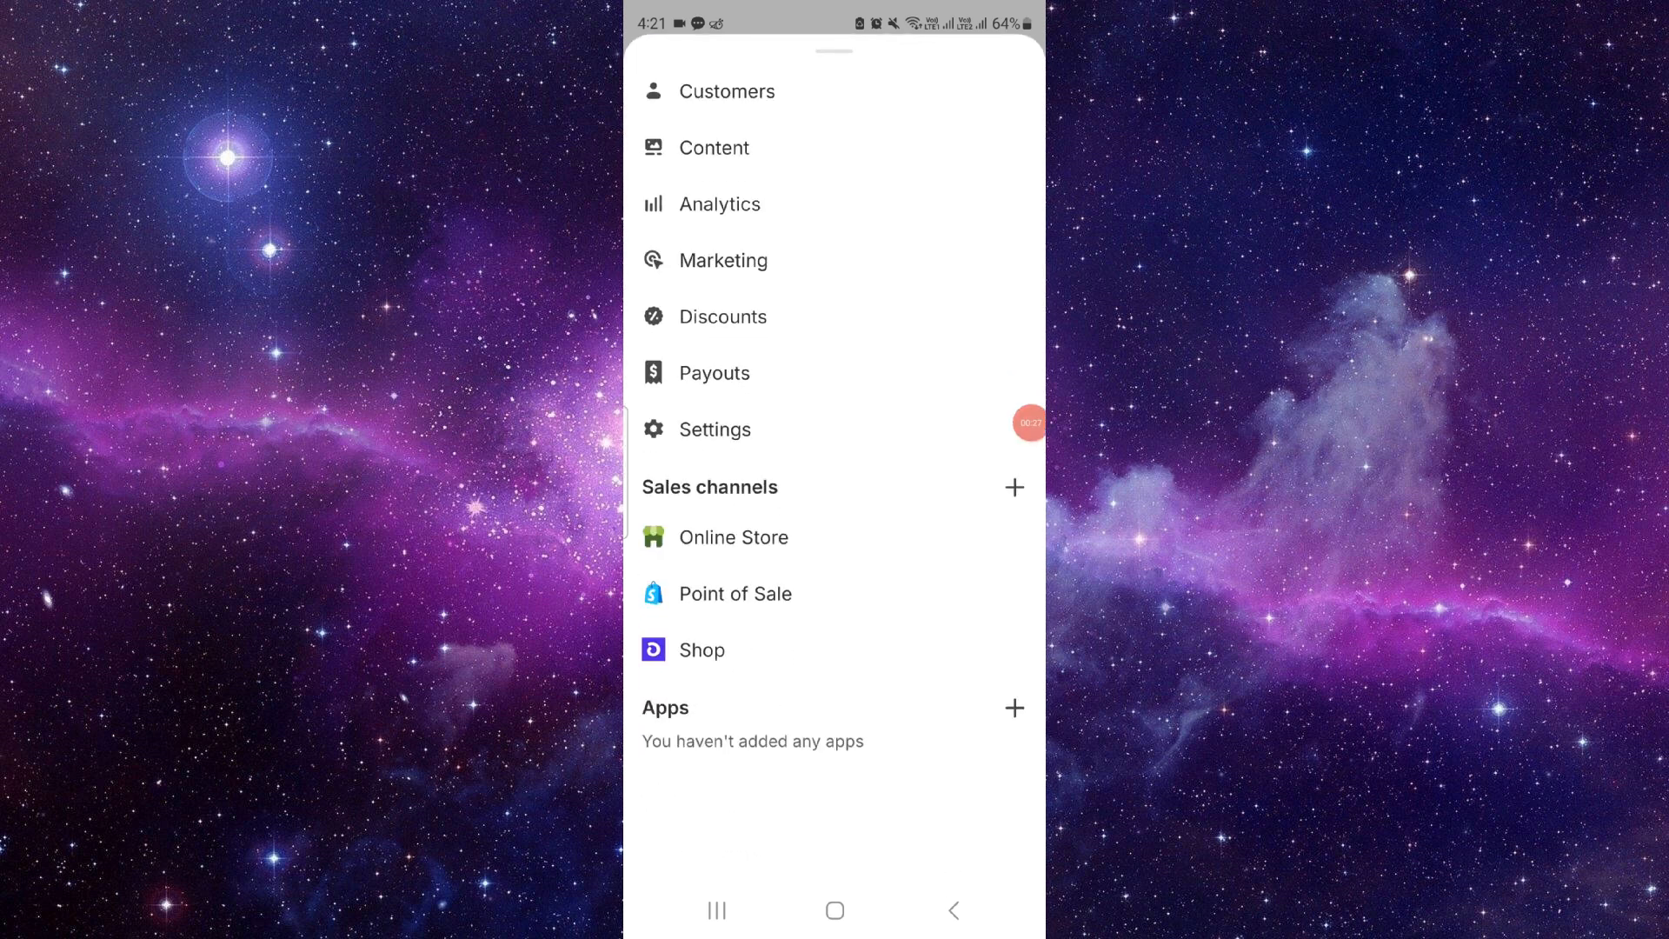
pyautogui.click(734, 536)
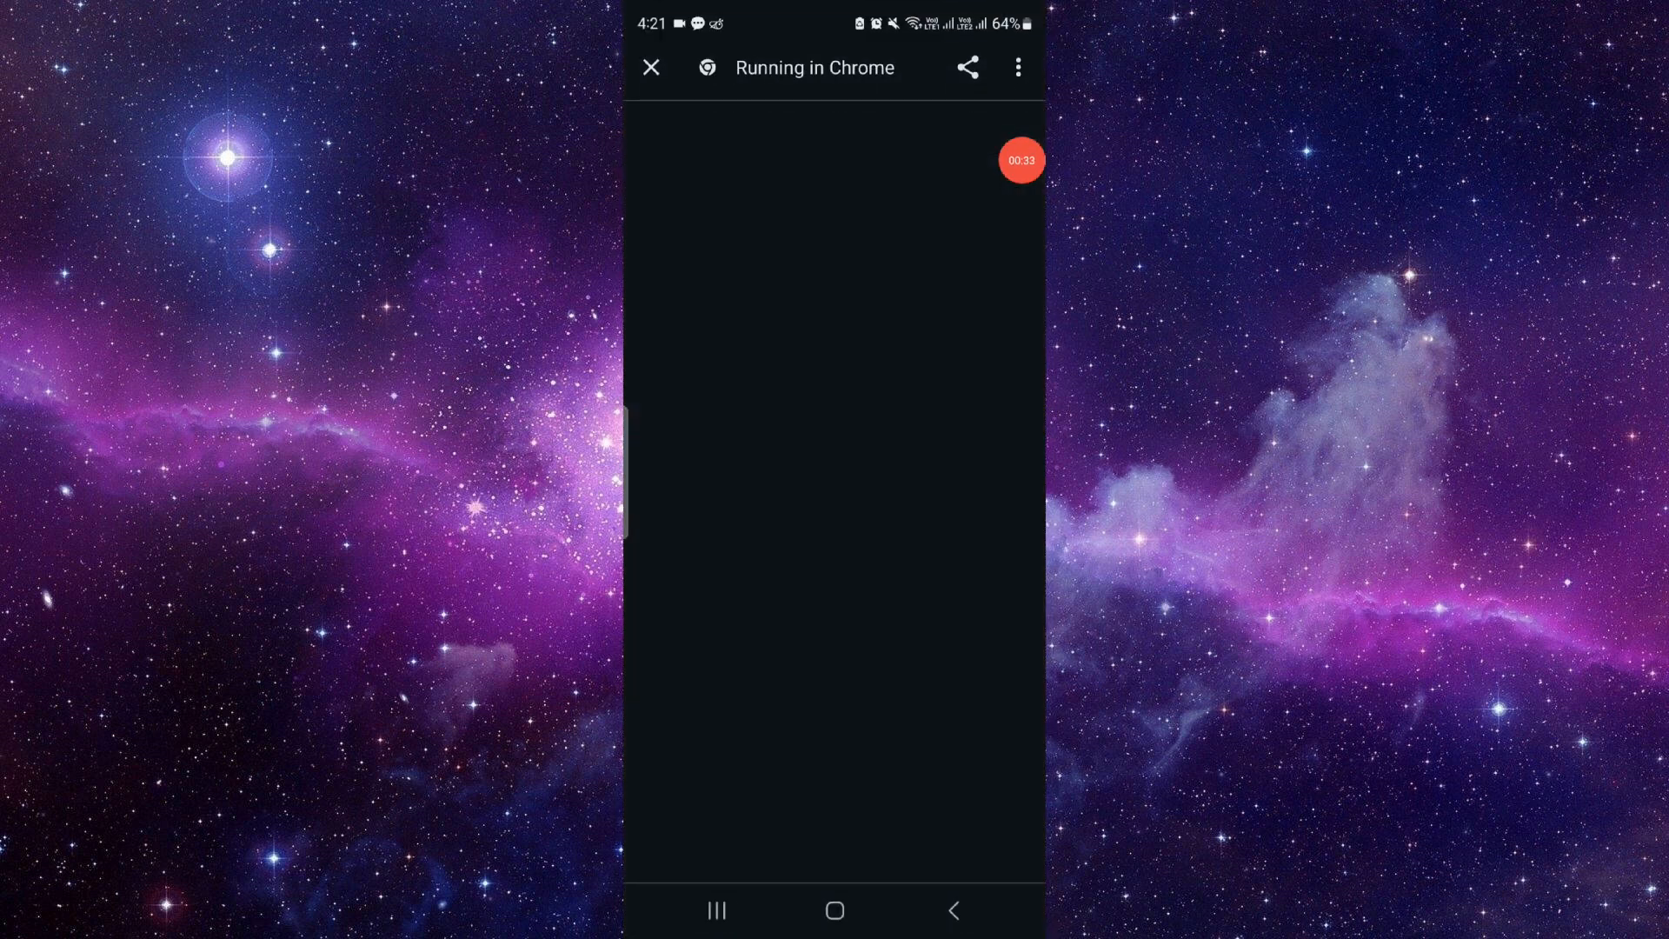
pyautogui.click(967, 67)
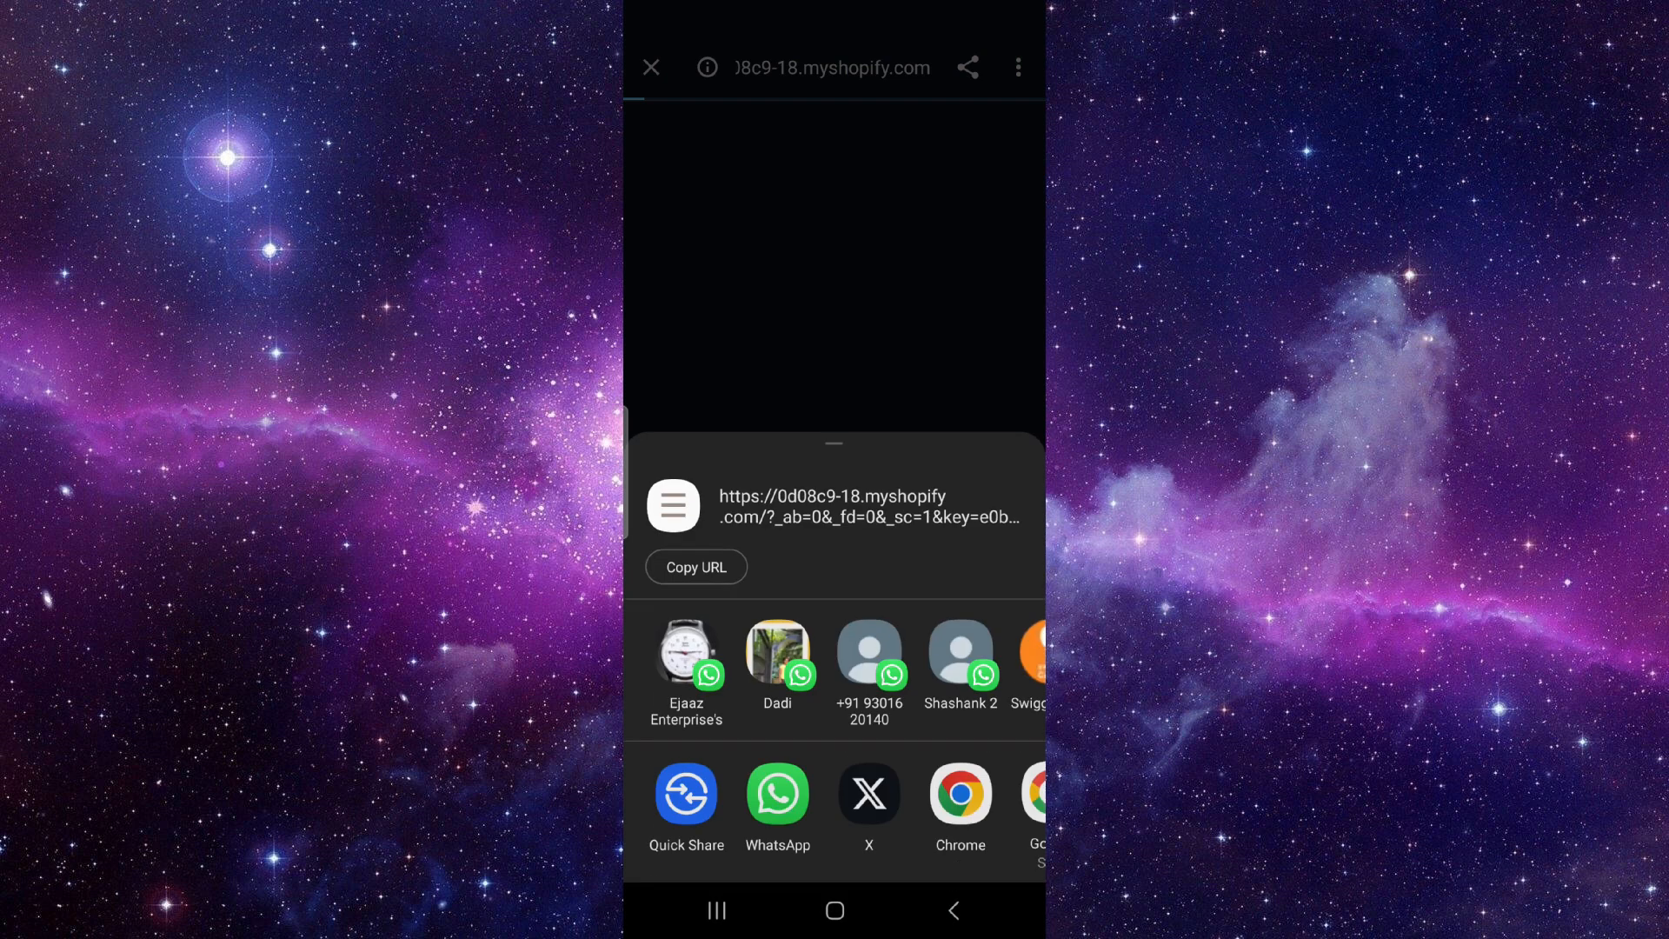
pyautogui.click(696, 566)
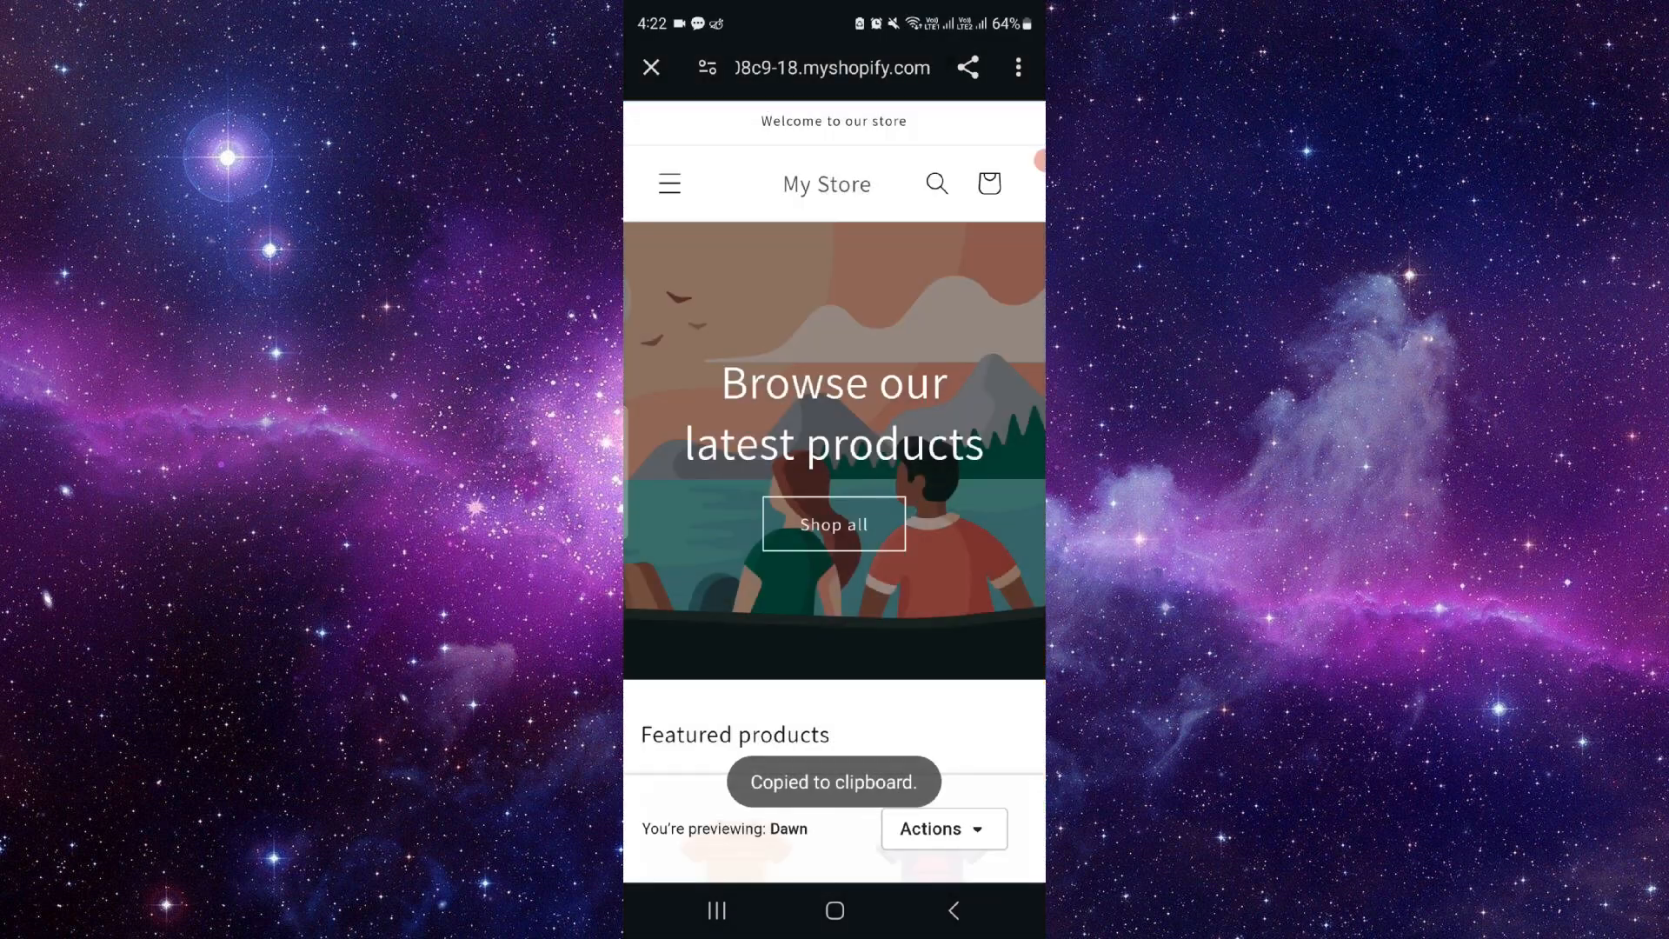